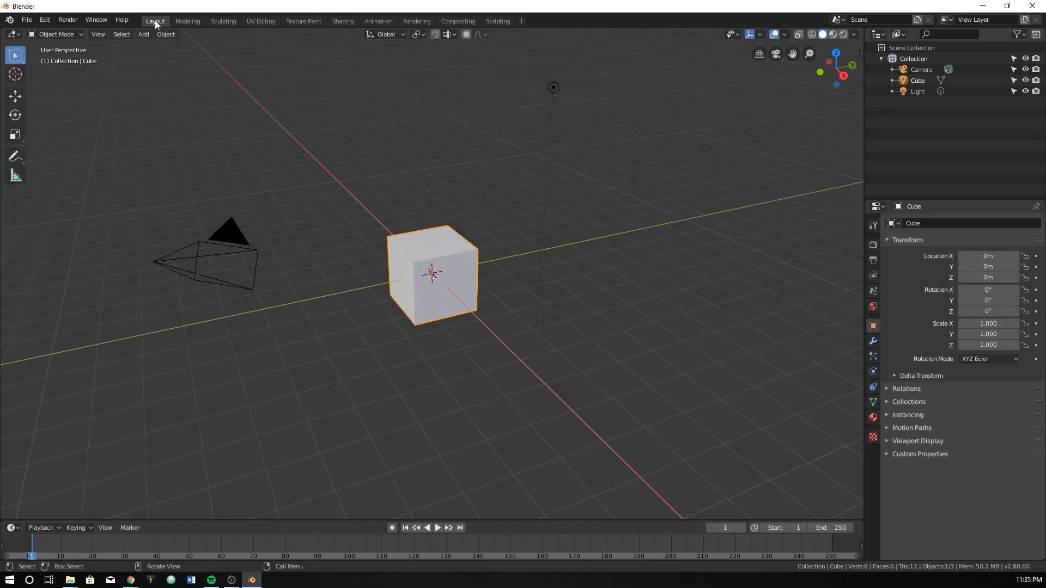
mouse_move(448, 377)
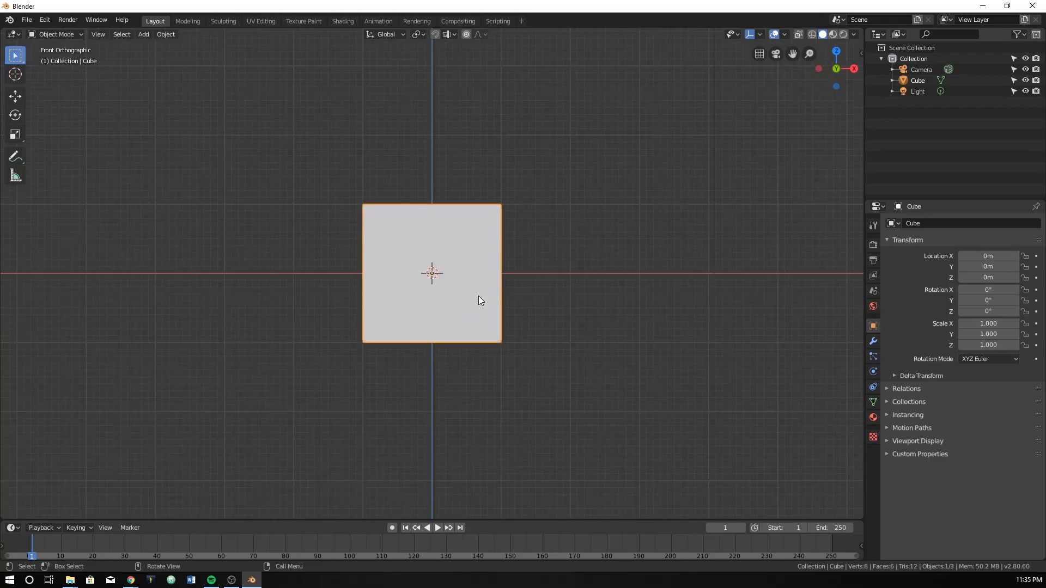
- Add a Subdivision Surface modifier to the default cube so its shape rounds off
scroll("up", 3)
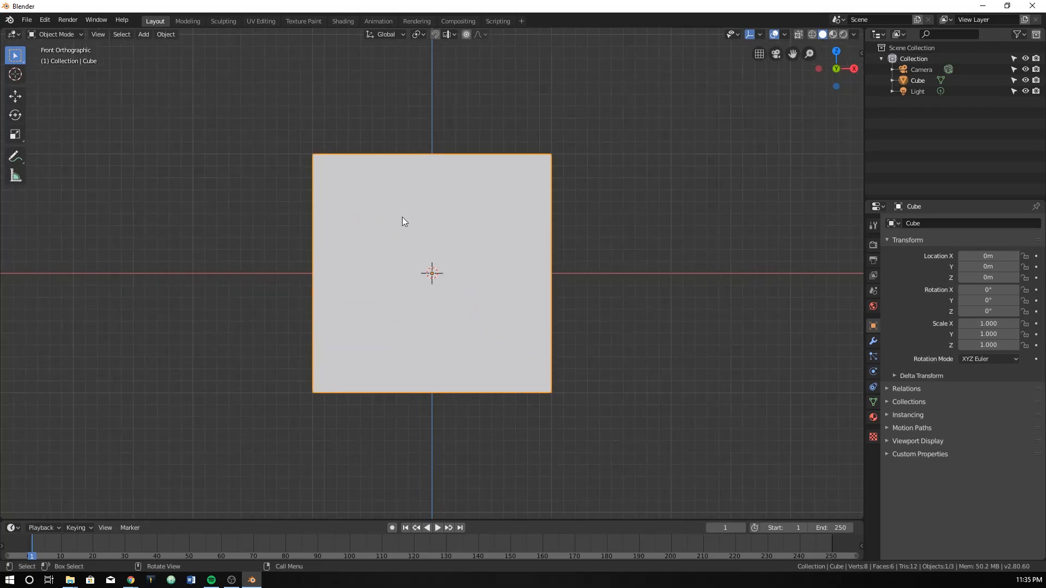
mouse_move(477, 276)
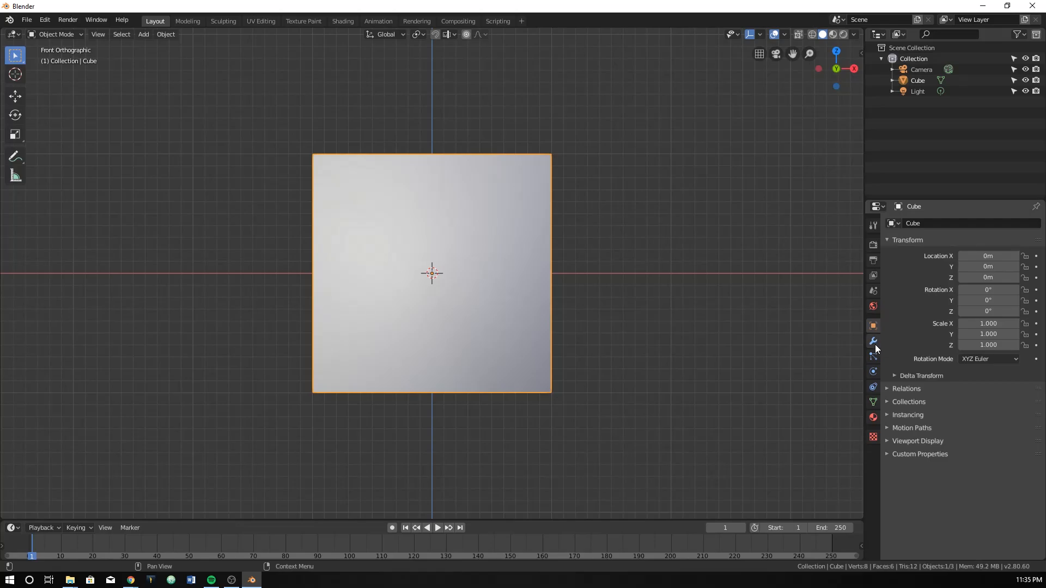
left_click(905, 223)
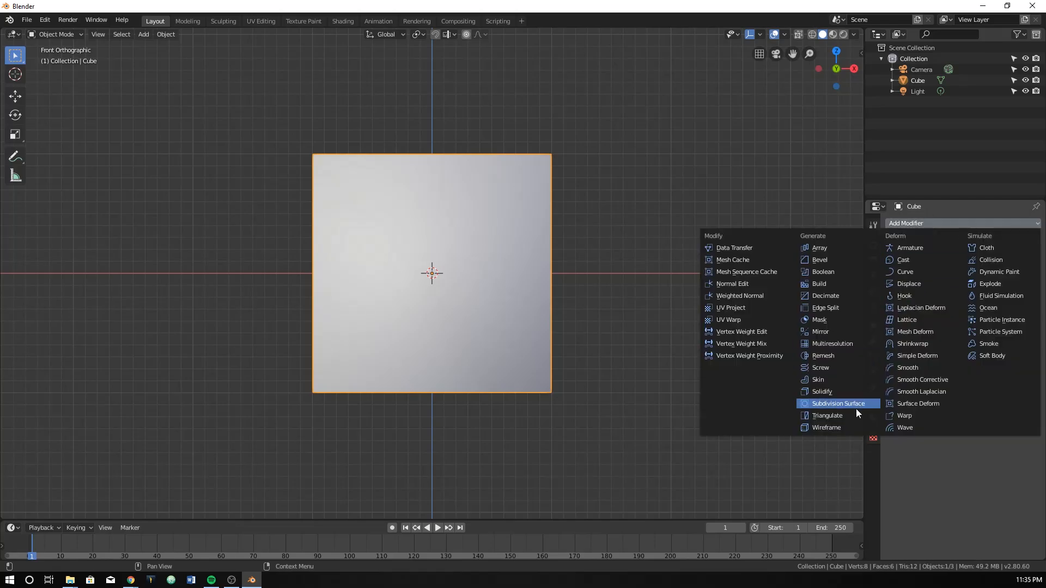
left_click(837, 404)
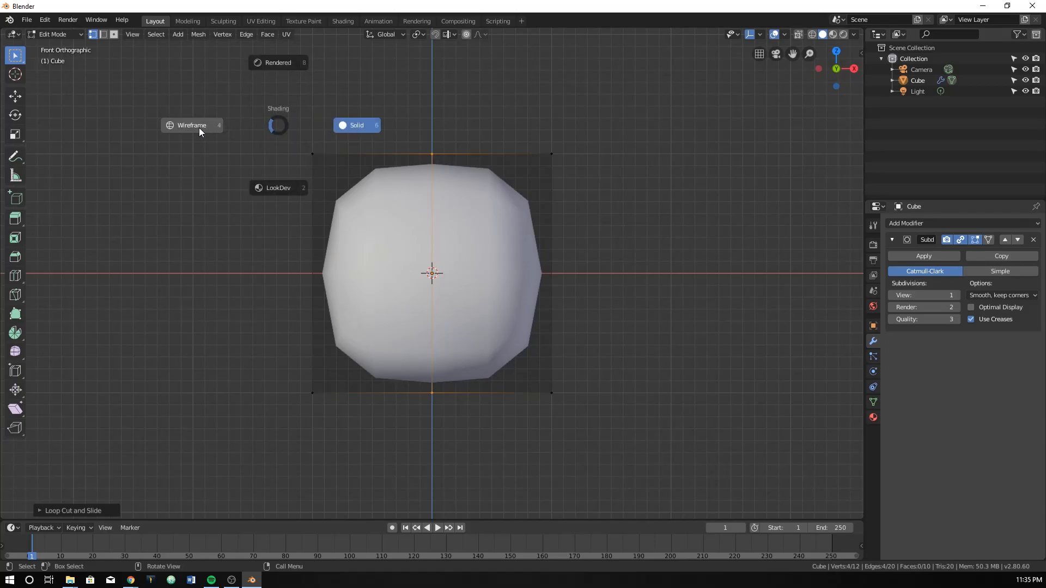
- Switch to wireframe shading so the cube's left-half vertices can be selected and deleted
left_click(192, 125)
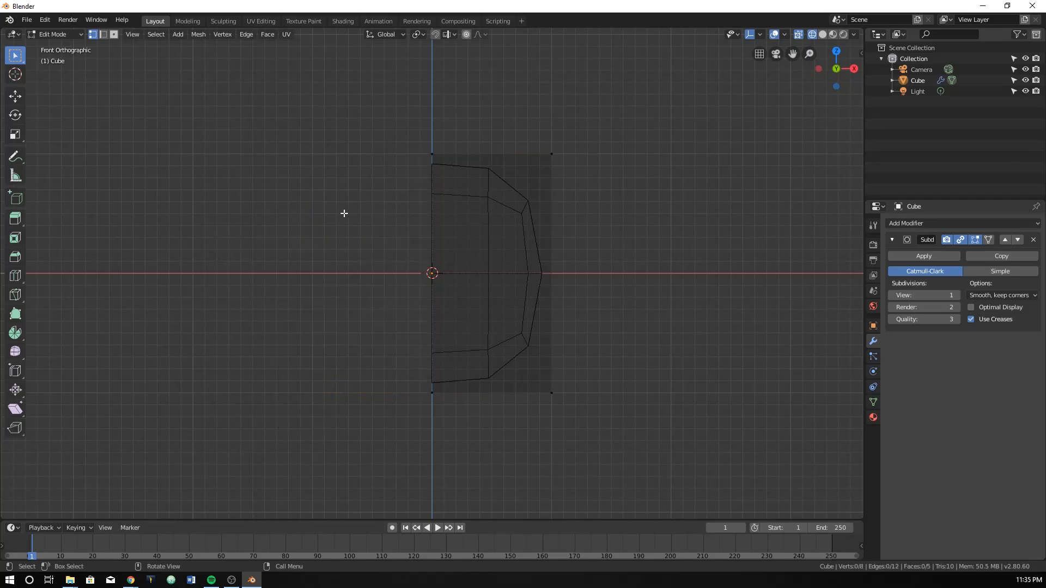
mouse_move(283, 497)
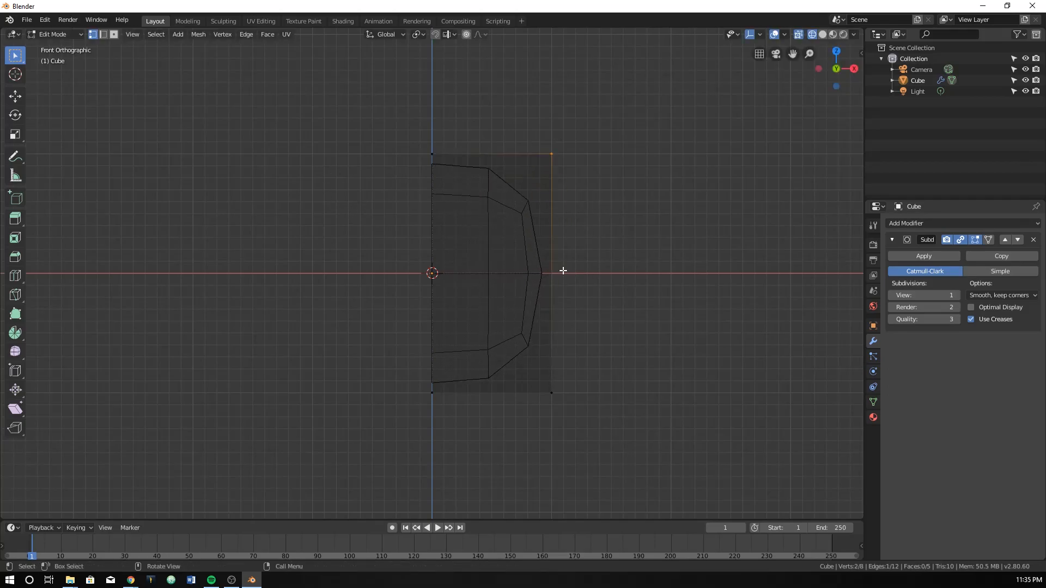
- Add a Mirror modifier so the deleted half is completed across the centre
left_click(908, 223)
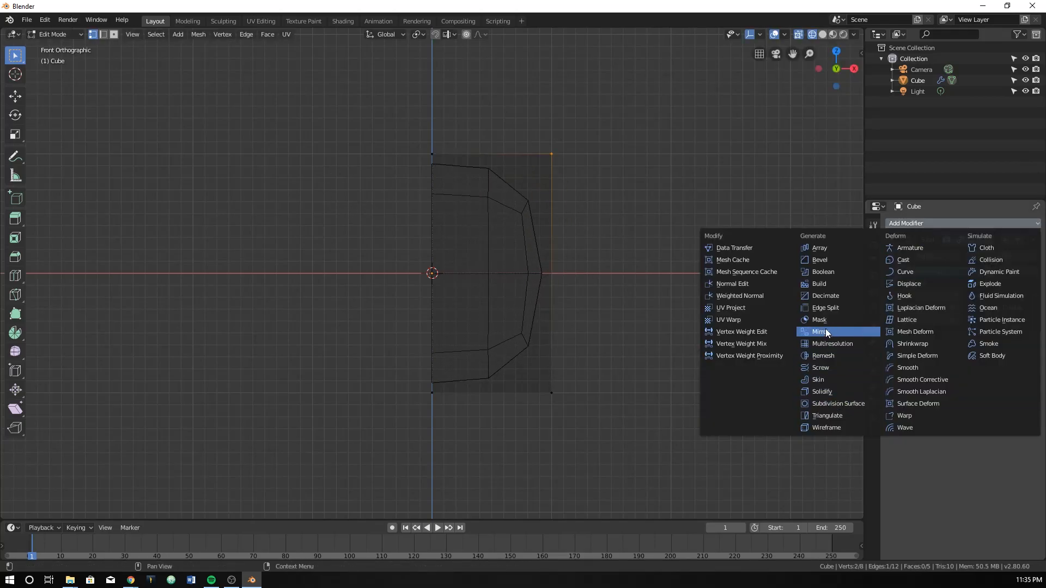
left_click(819, 333)
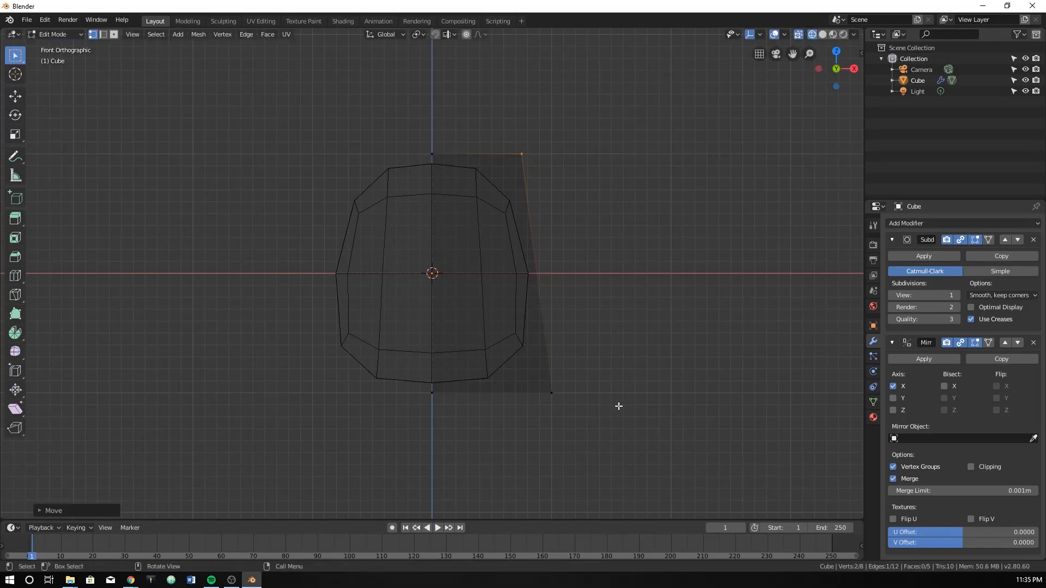
mouse_move(594, 391)
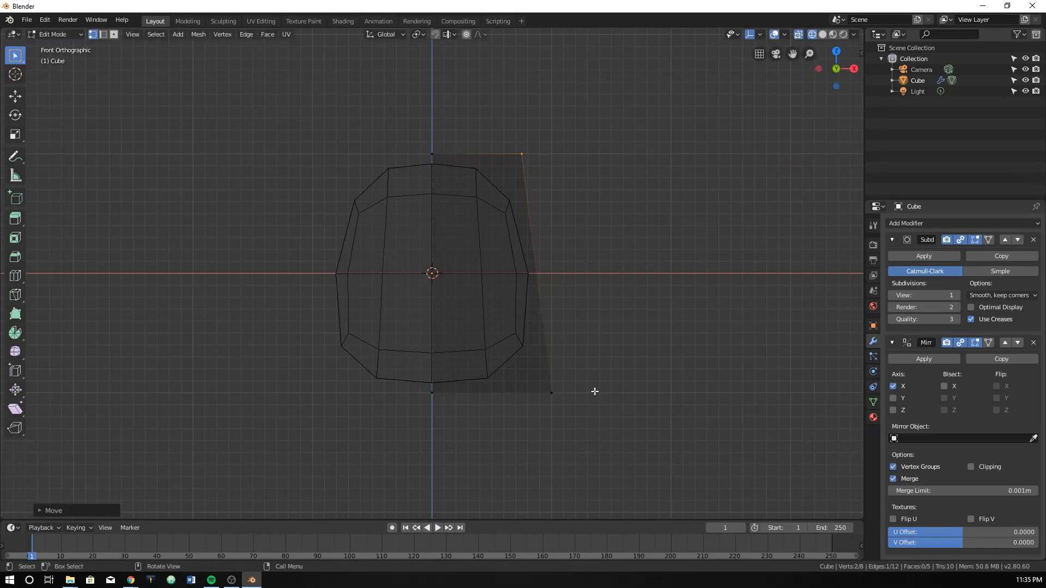
mouse_move(414, 165)
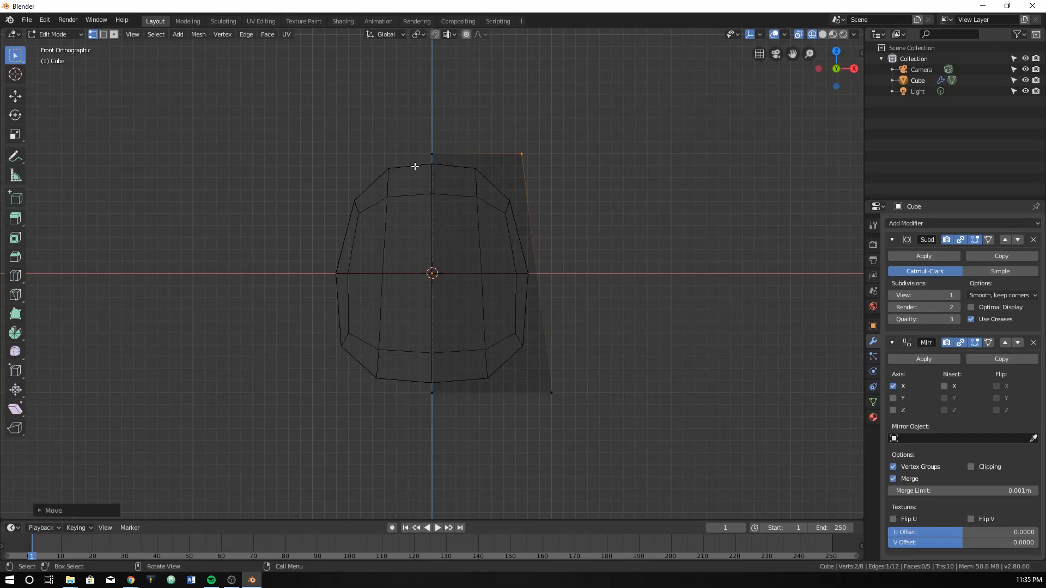
mouse_move(567, 373)
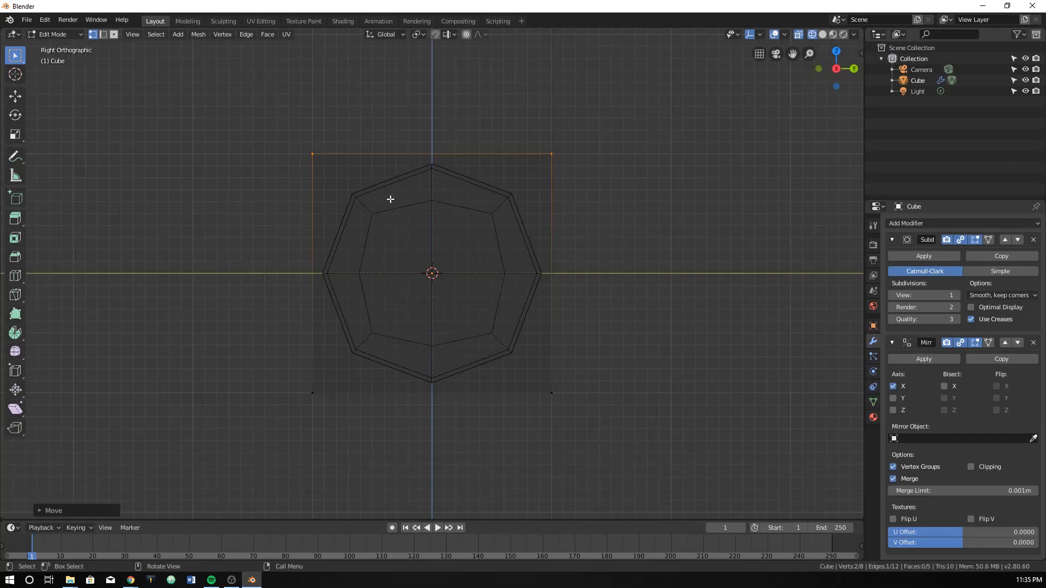
- Scale the whole mesh along Y to about 0.56 so the block is roughly half as deep
key("a")
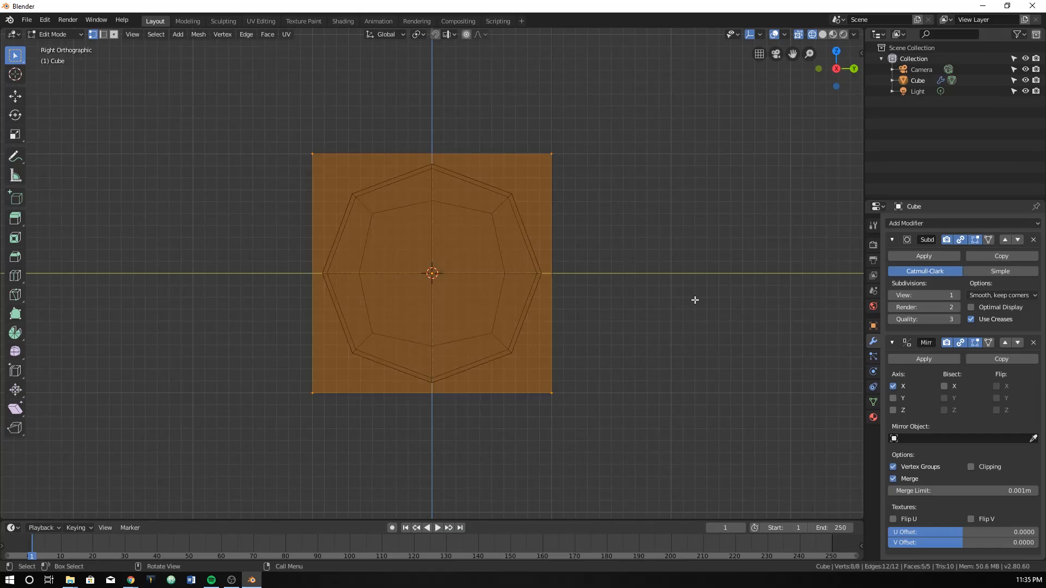
key("s")
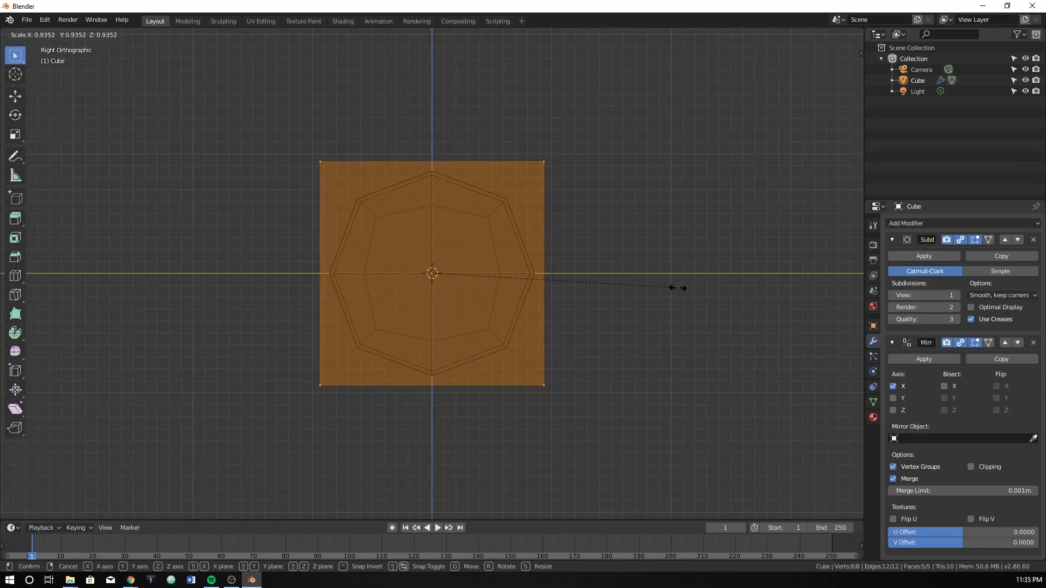
key("y")
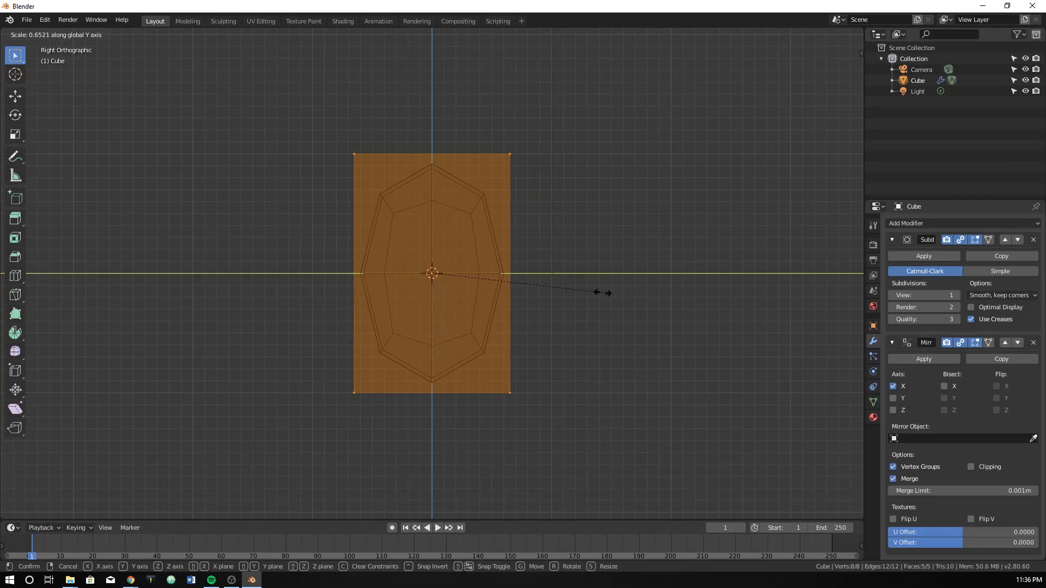
mouse_move(577, 297)
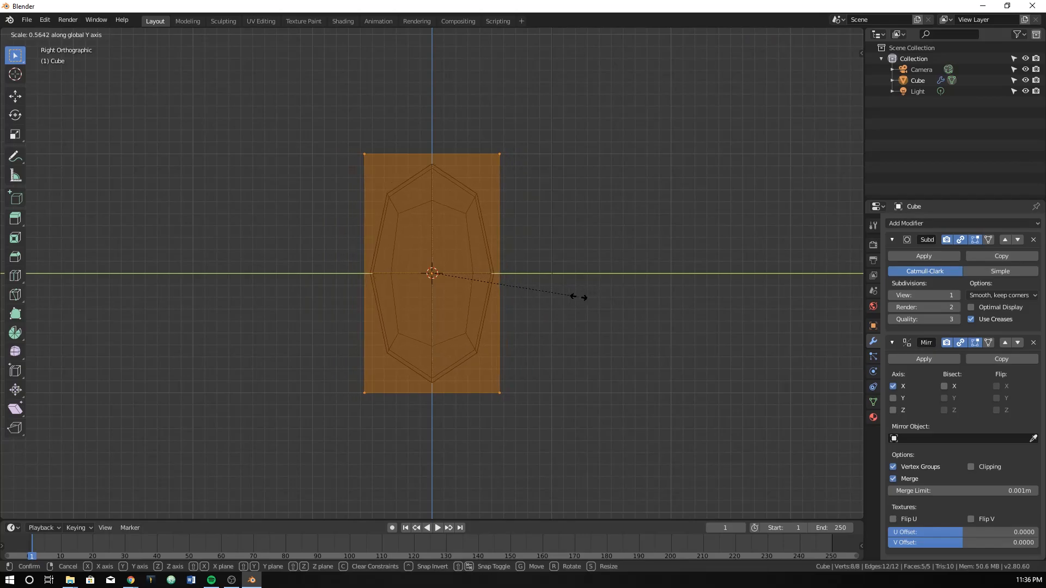
mouse_move(553, 297)
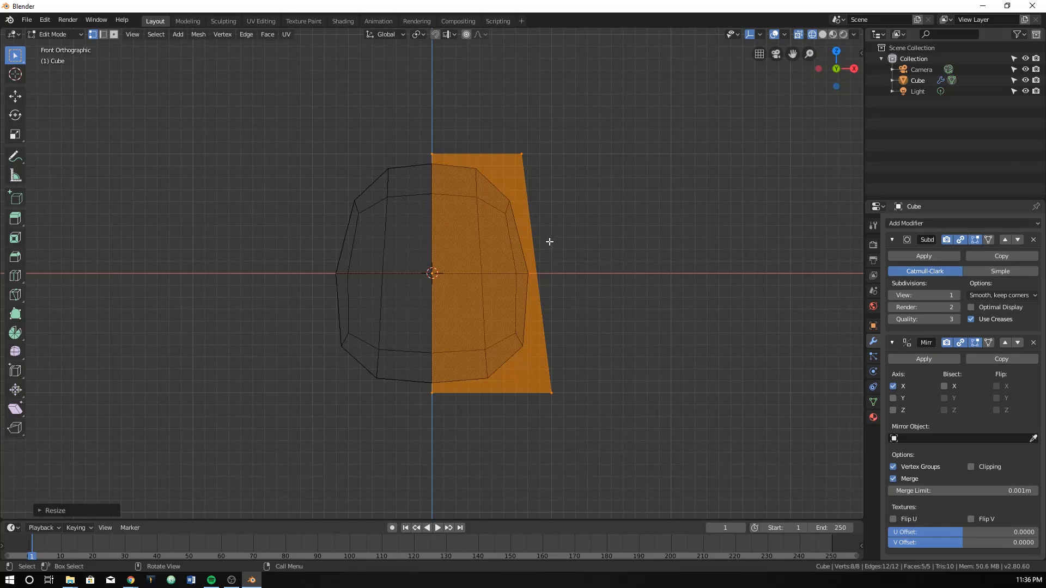
mouse_move(545, 262)
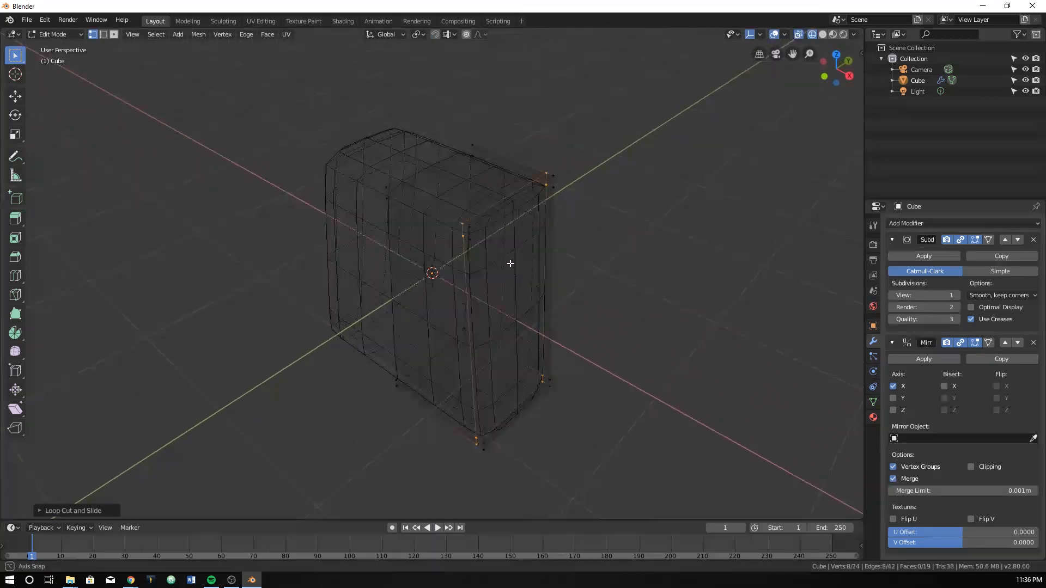
- Check the loop-cut tapered block in solid shading, then return to wireframe
key("z")
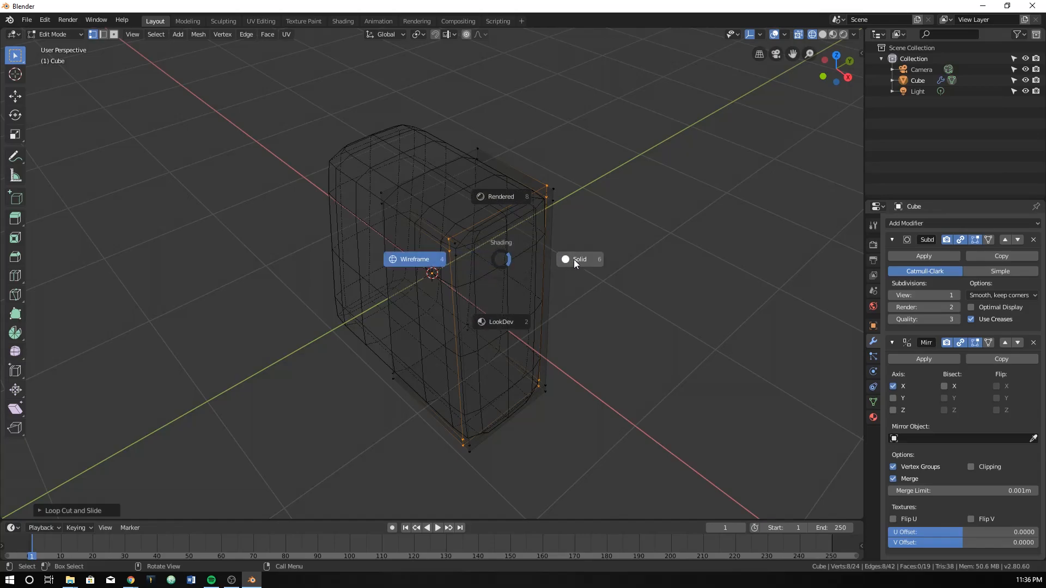
left_click(578, 260)
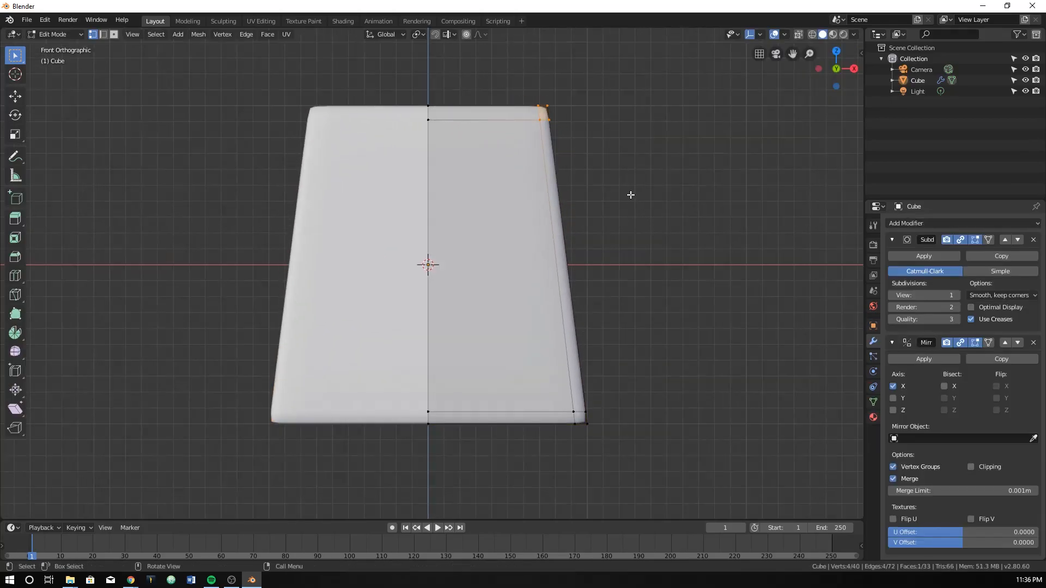
key("g")
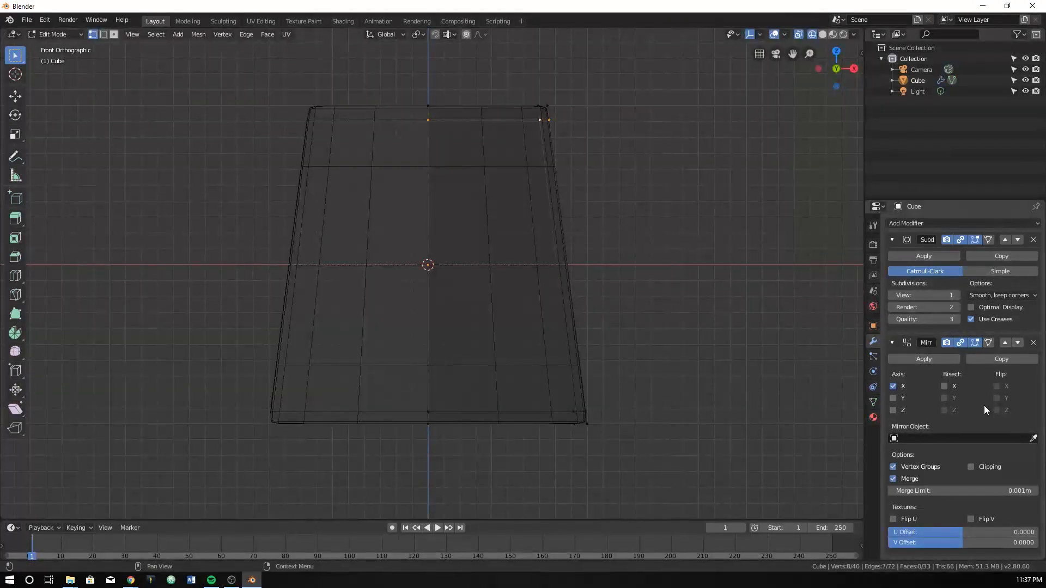
- Enable Clipping on the Mirror modifier so the halves weld at the centre seam
left_click(971, 467)
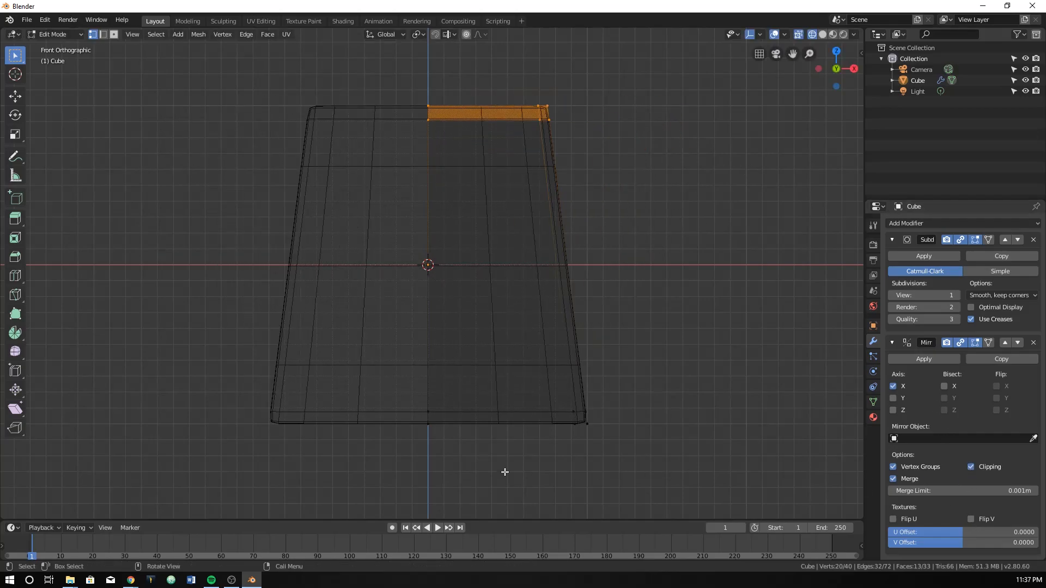
mouse_move(262, 393)
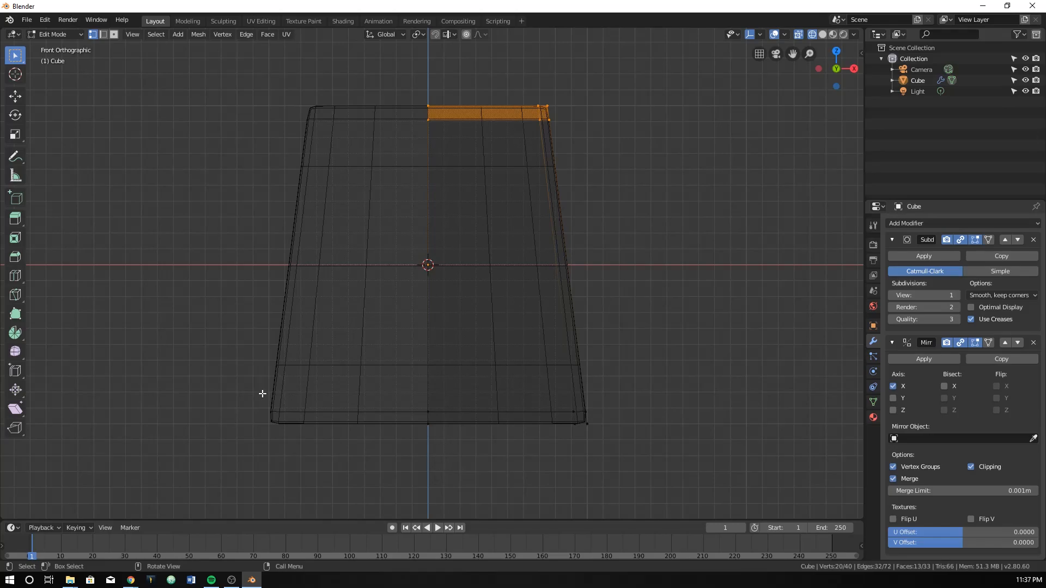
- Return to Object Mode and show the finished tapered torso block as a solid object
key("Tab")
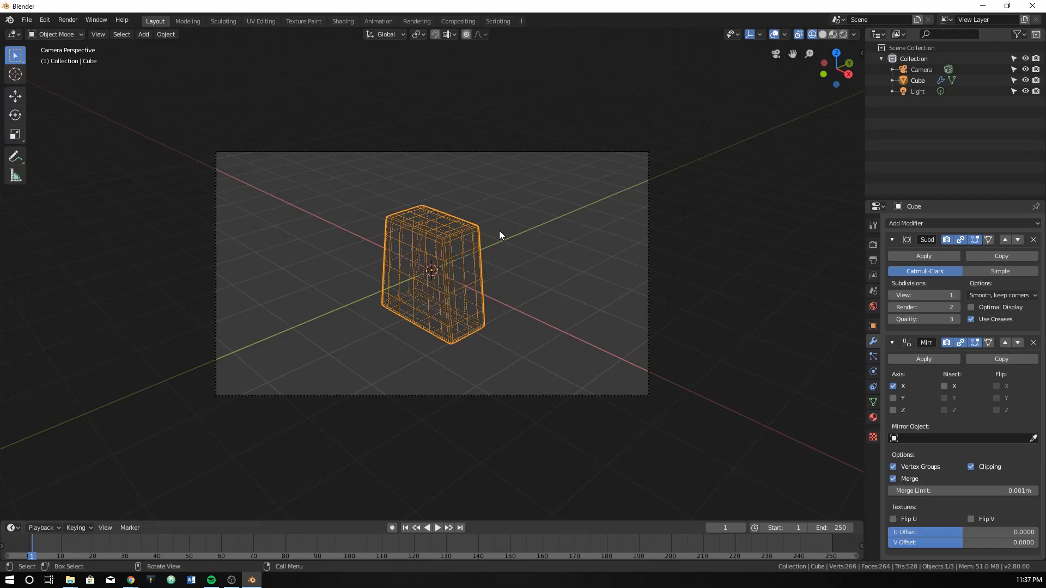
left_click(823, 34)
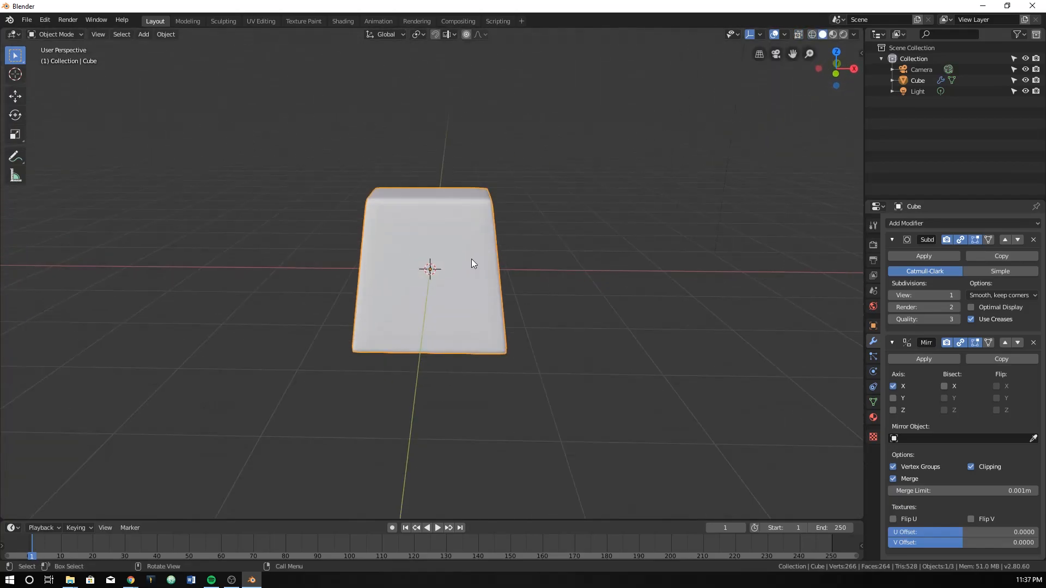
mouse_move(327, 344)
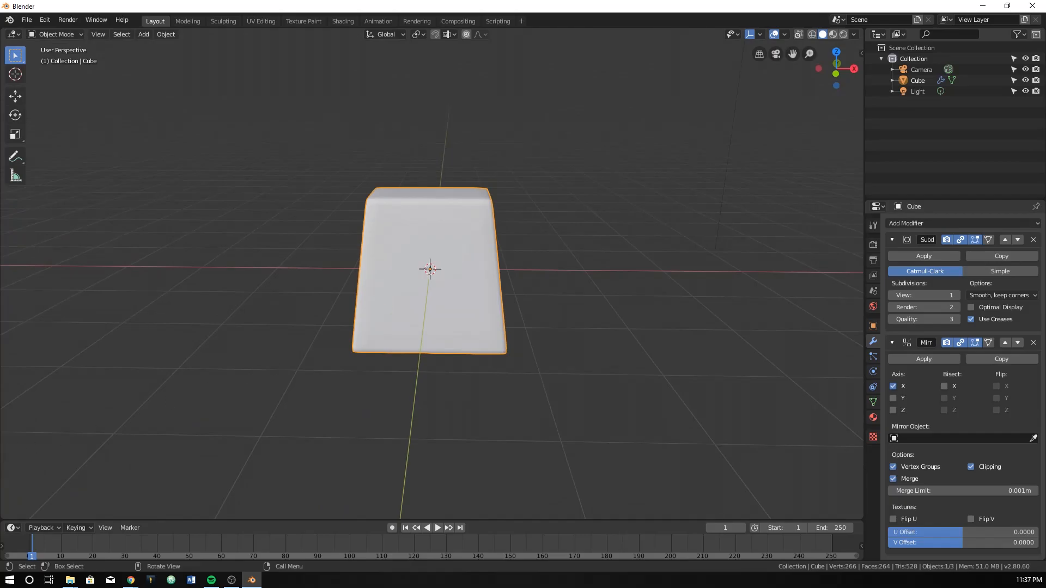
mouse_move(437, 317)
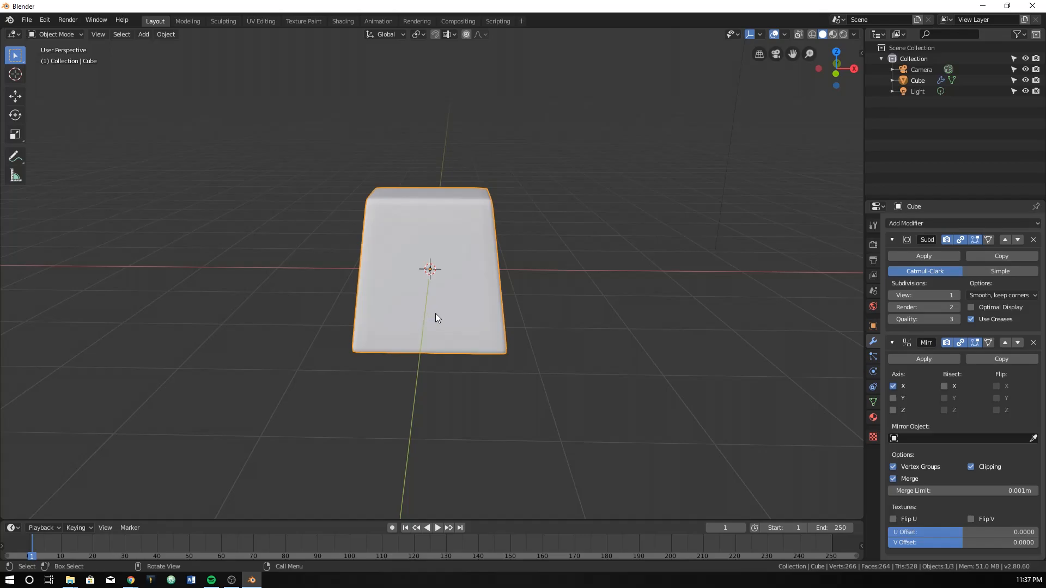
mouse_move(234, 296)
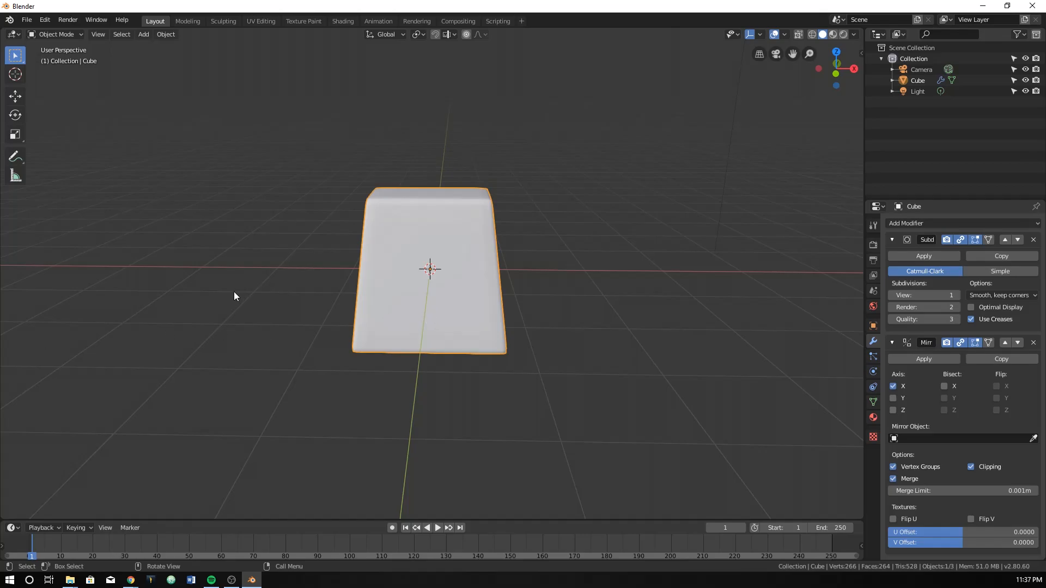